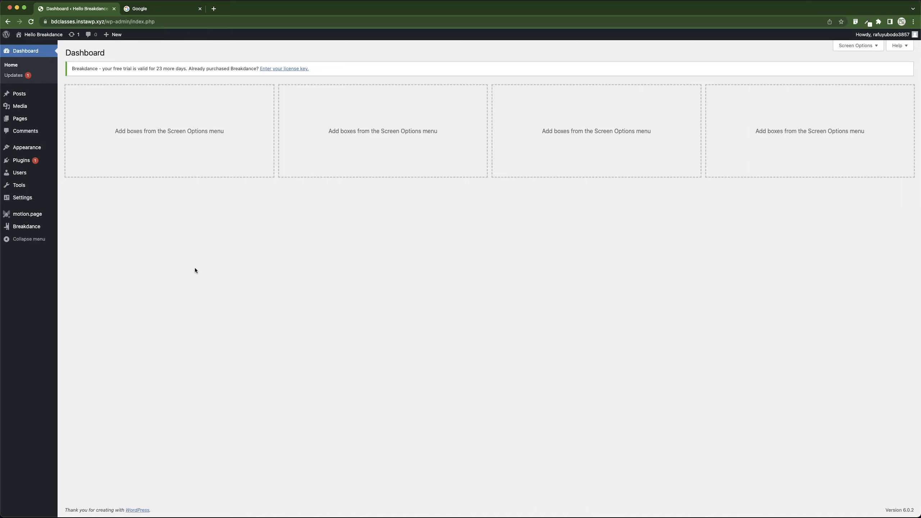
{"action": "mouse_move", "coordinate": [34, 154]}
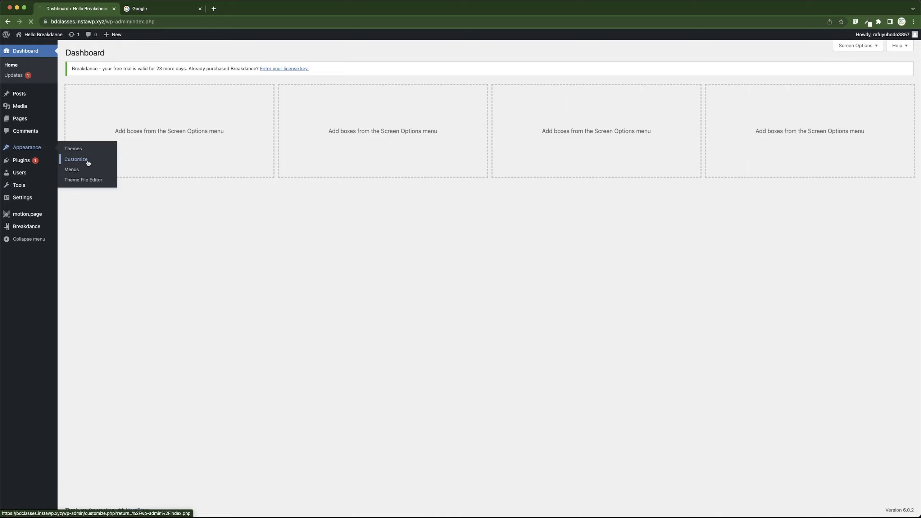
Launch the site Customizer from the Appearance menu in the admin sidebar.
{"action": "left_click", "coordinate": [75, 159]}
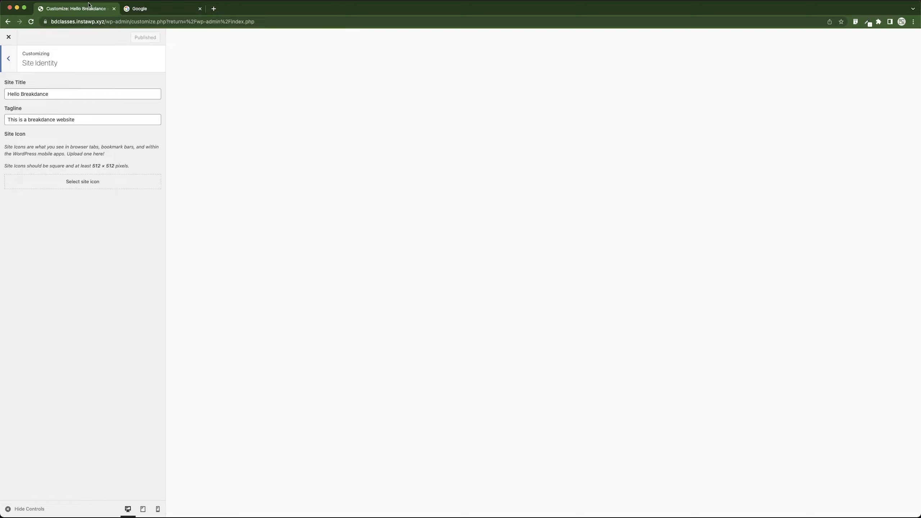
{"action": "mouse_move", "coordinate": [73, 8]}
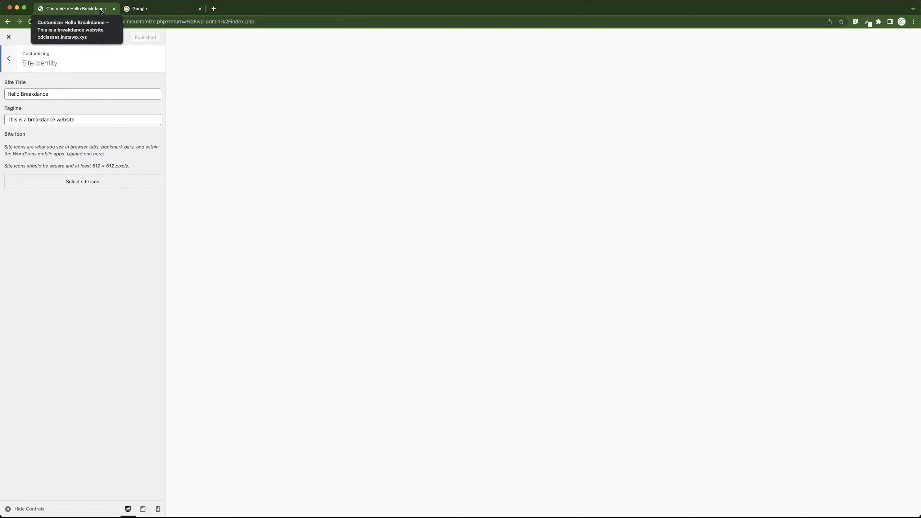
{"action": "mouse_move", "coordinate": [131, 235]}
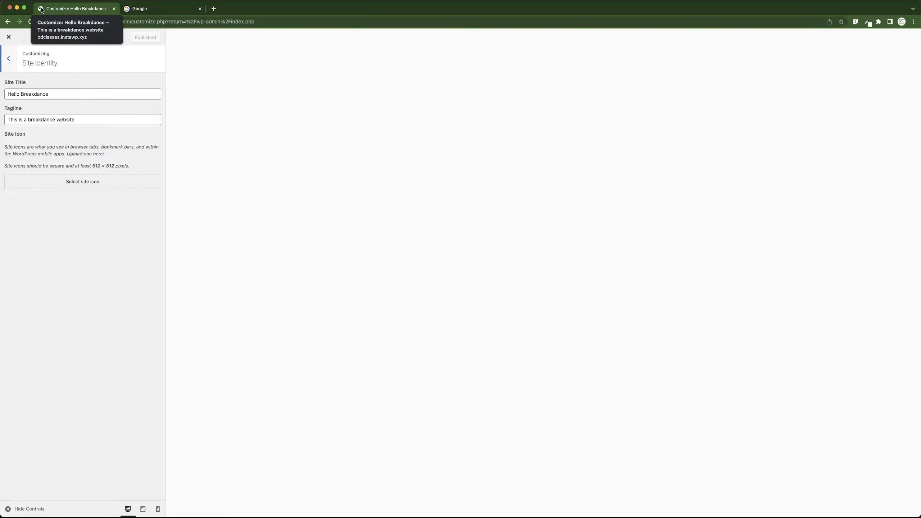
{"action": "mouse_move", "coordinate": [82, 181]}
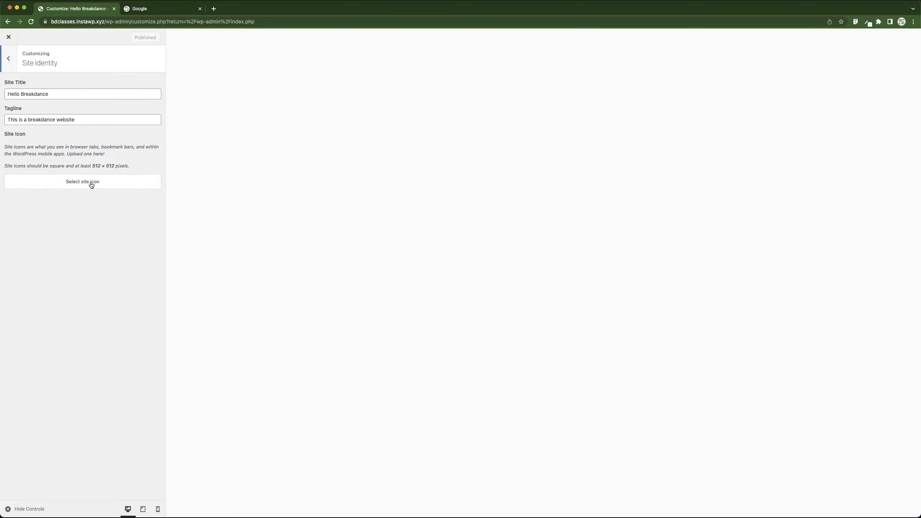
Choose the graduation-cap globe image from the Media Library as the site icon.
{"action": "left_click", "coordinate": [82, 181]}
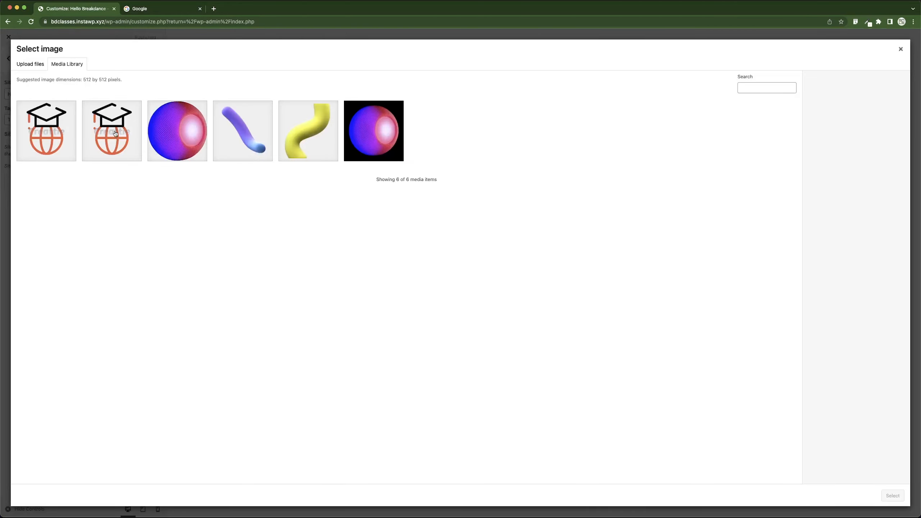
{"action": "left_click", "coordinate": [112, 130]}
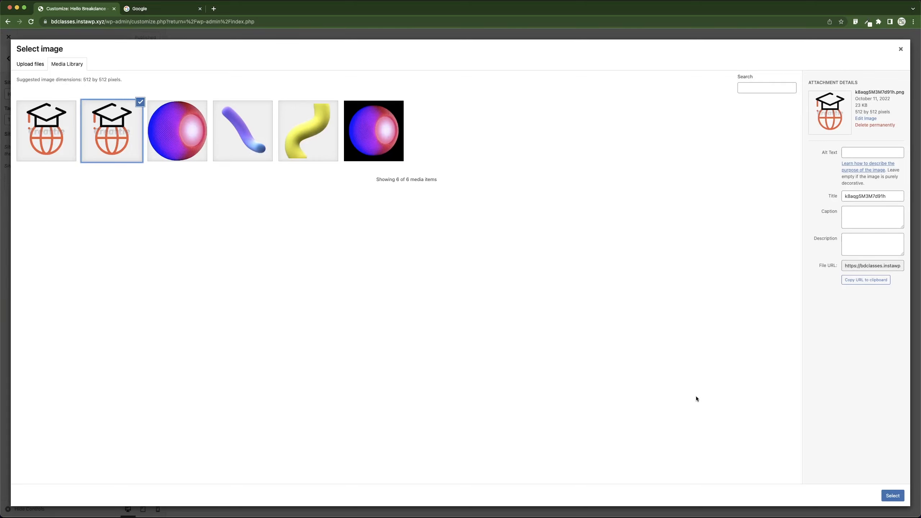
{"action": "left_click", "coordinate": [891, 495]}
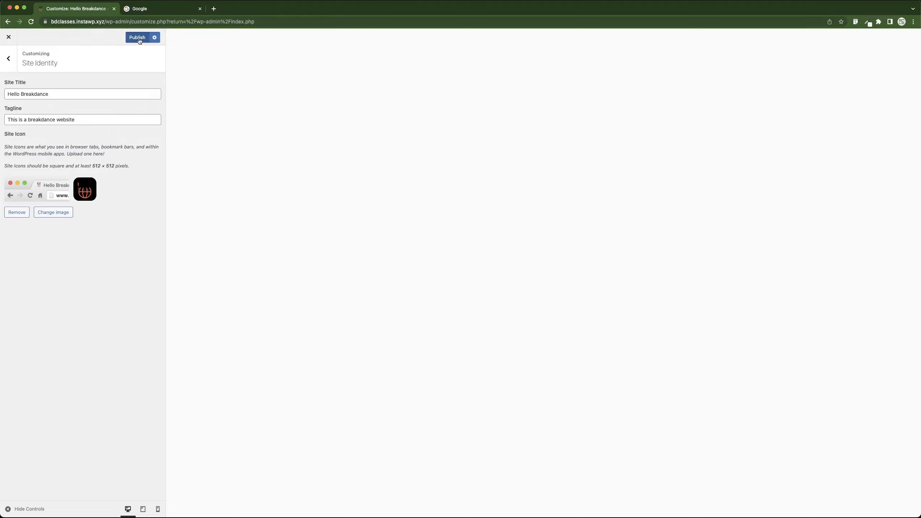
Publish the Customizer changes so the new site icon goes live.
{"action": "left_click", "coordinate": [136, 37]}
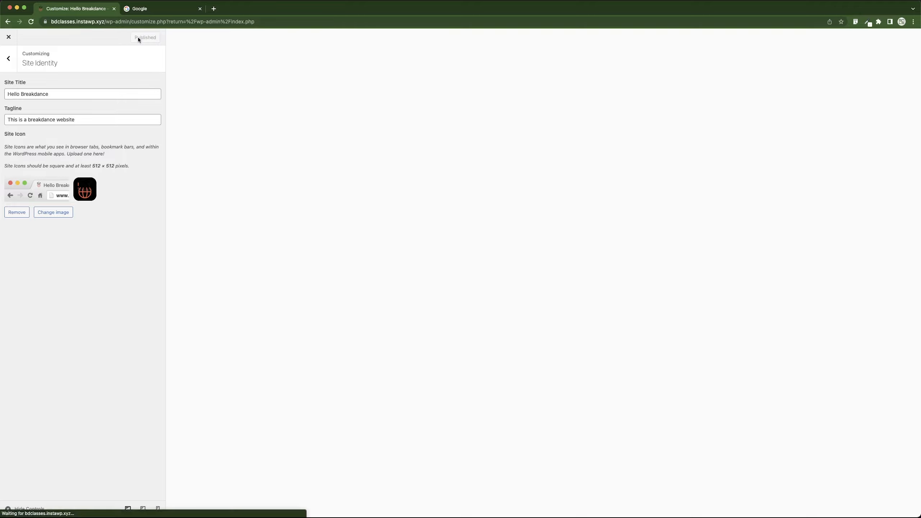